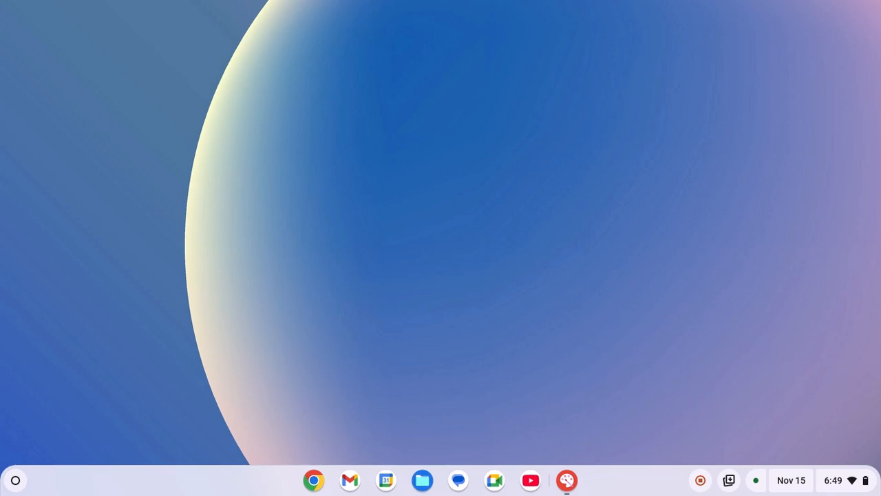
mouse_move(537, 187)
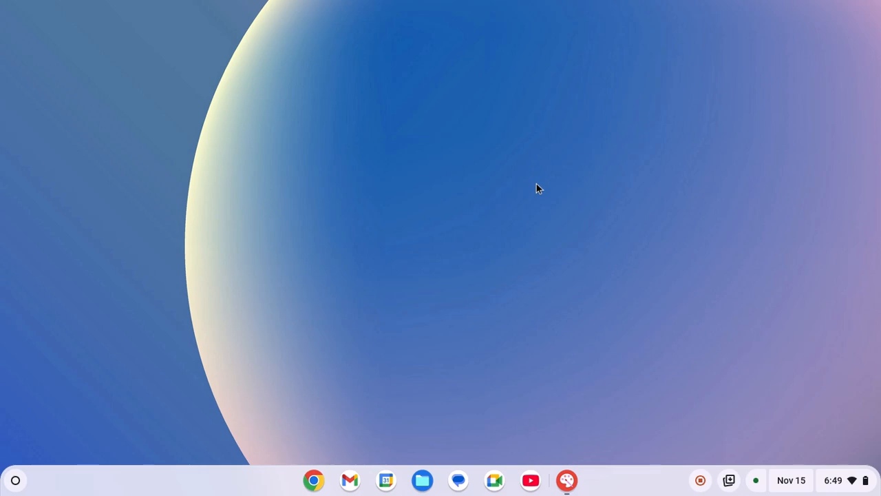
mouse_move(6, 476)
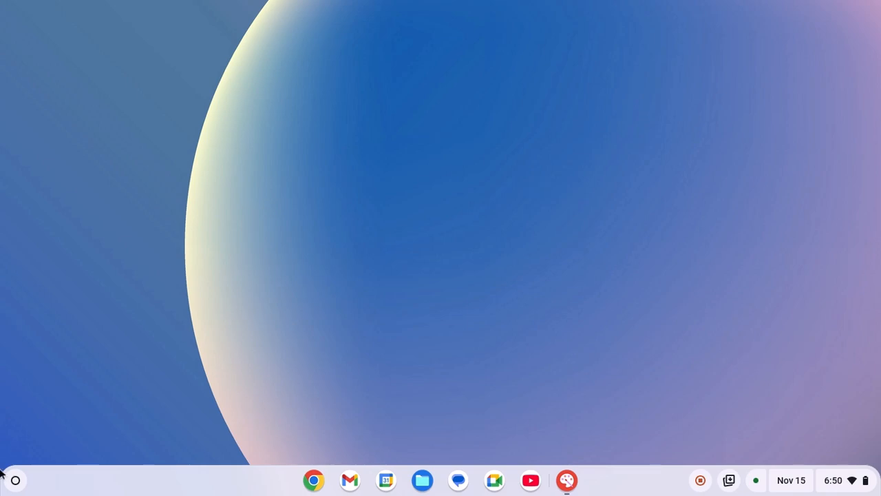
Step: Launch Settings from the Launcher, go to About ChromeOS and run Check for updates
click(16, 479)
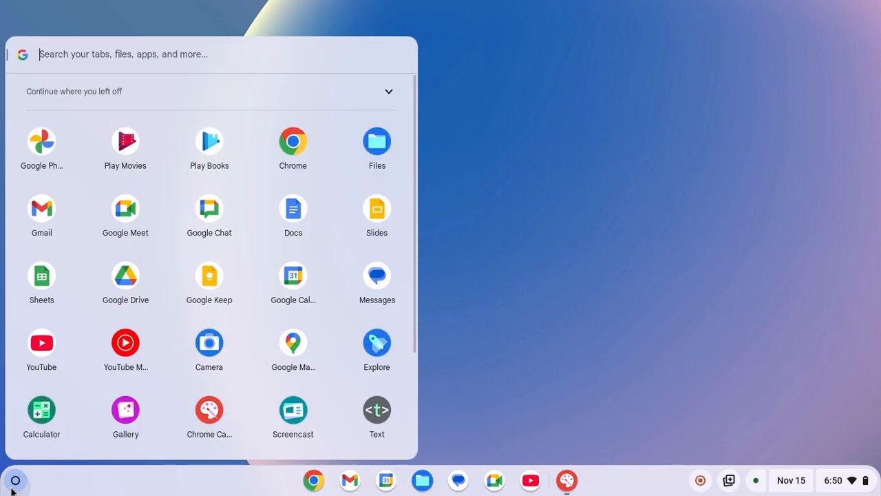
scroll(down, 3)
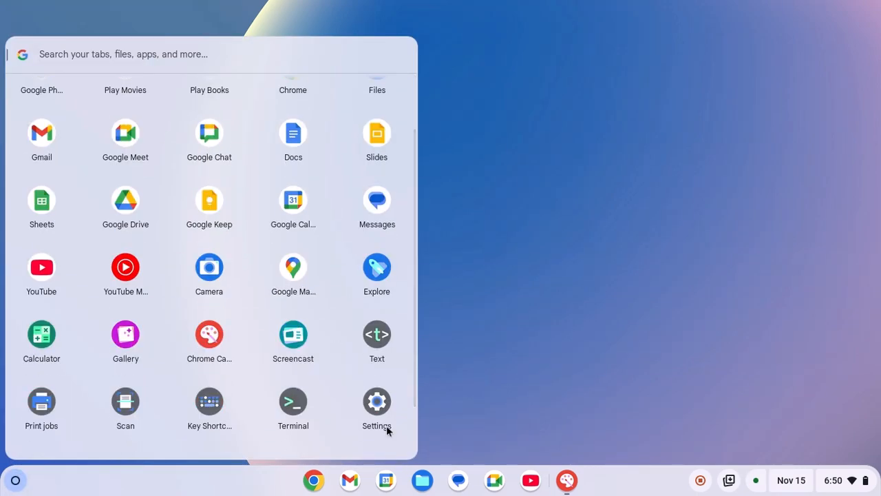
click(377, 400)
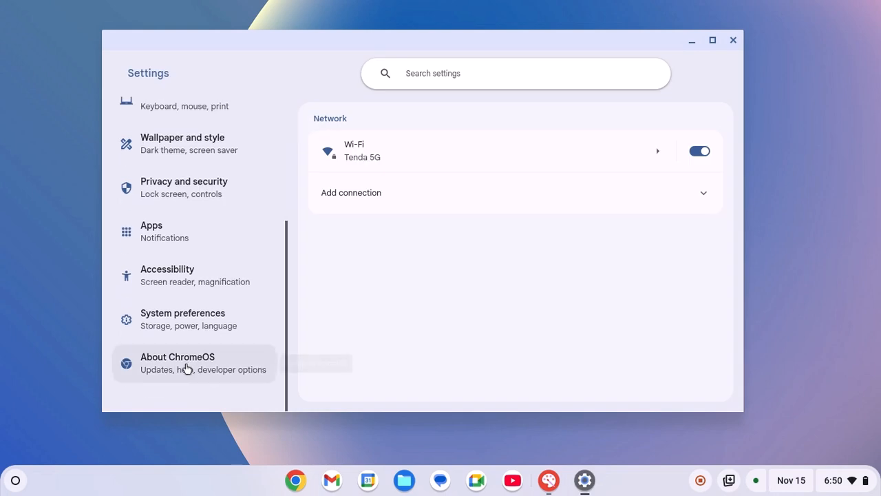
click(186, 369)
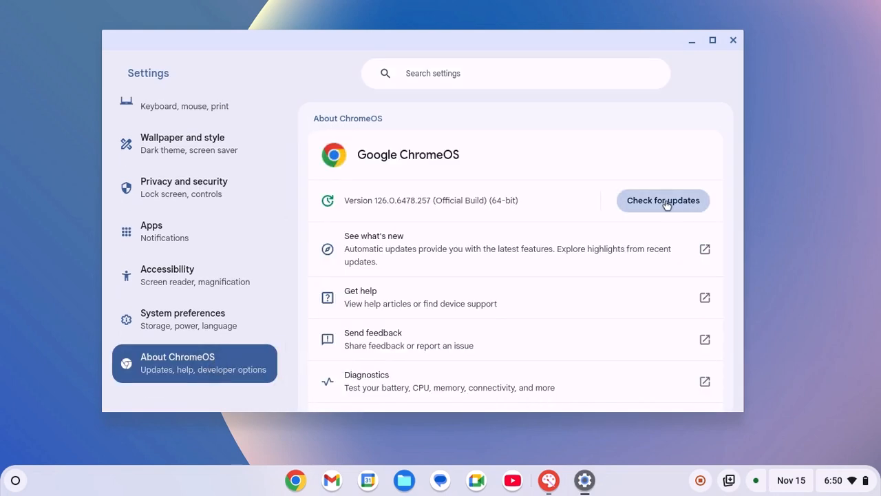
mouse_move(685, 207)
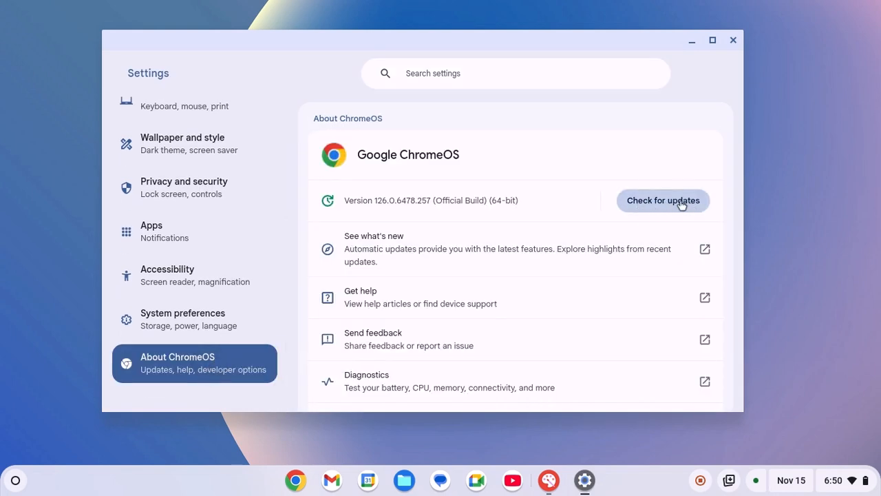
click(664, 201)
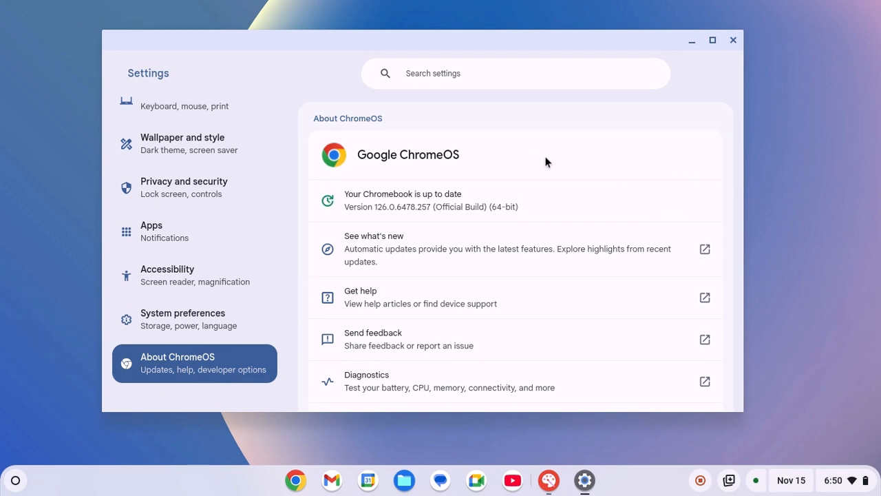
mouse_move(618, 150)
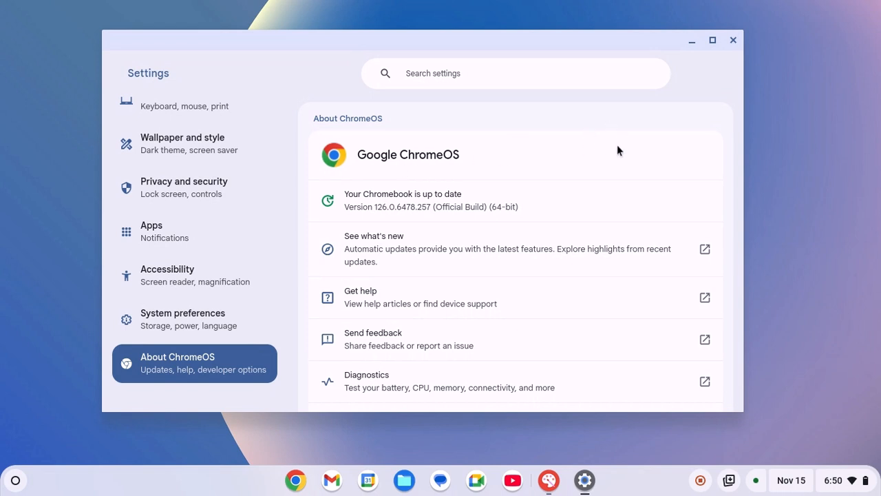
mouse_move(732, 42)
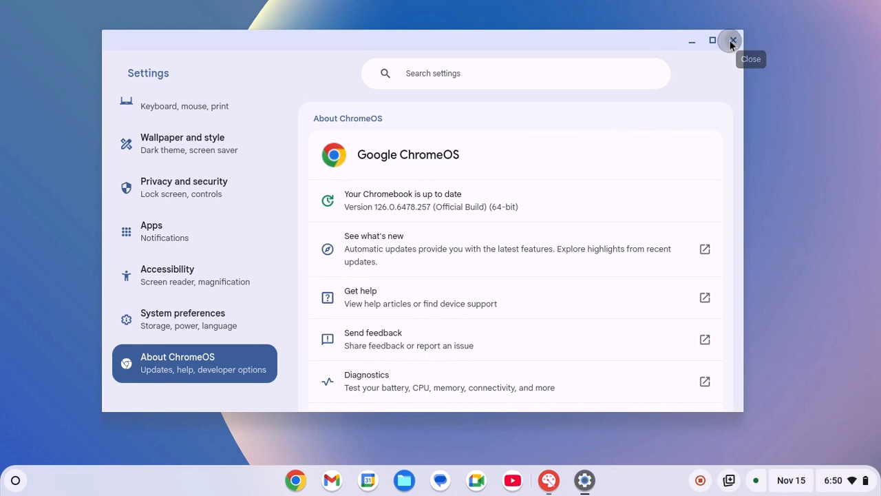
Step: Close the Settings window, then show and dismiss Quick Settings from the status area
click(732, 41)
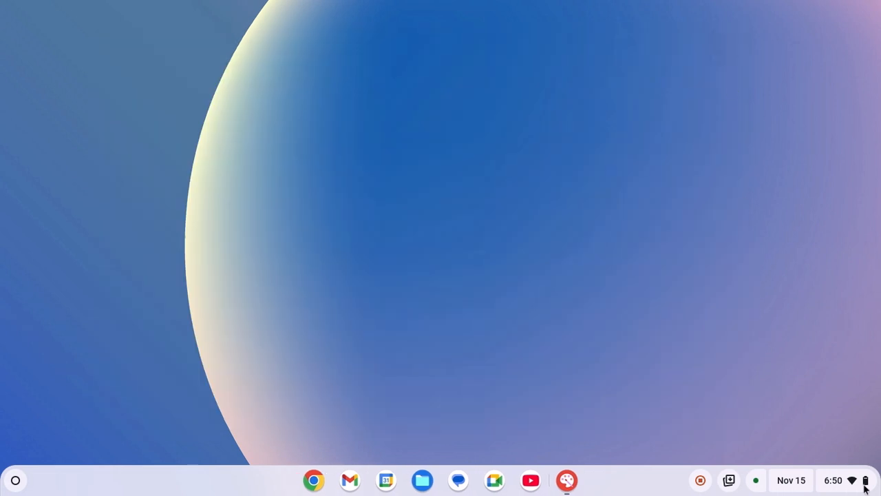
click(852, 481)
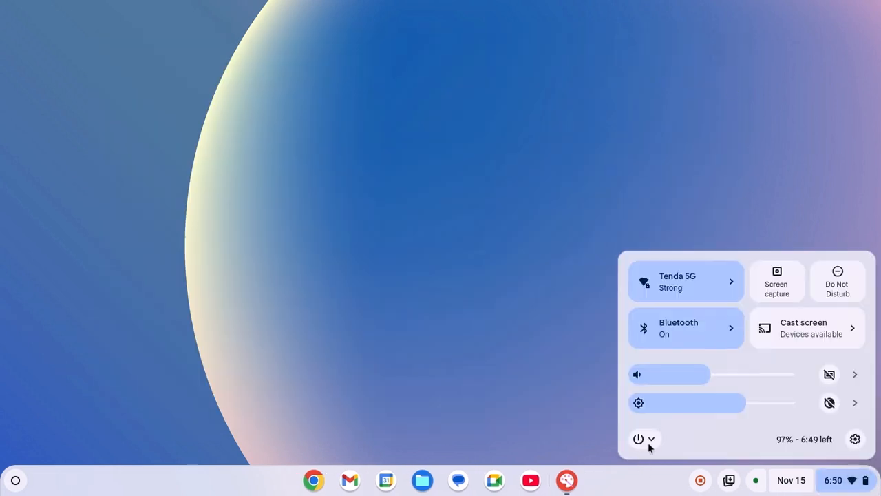
click(640, 438)
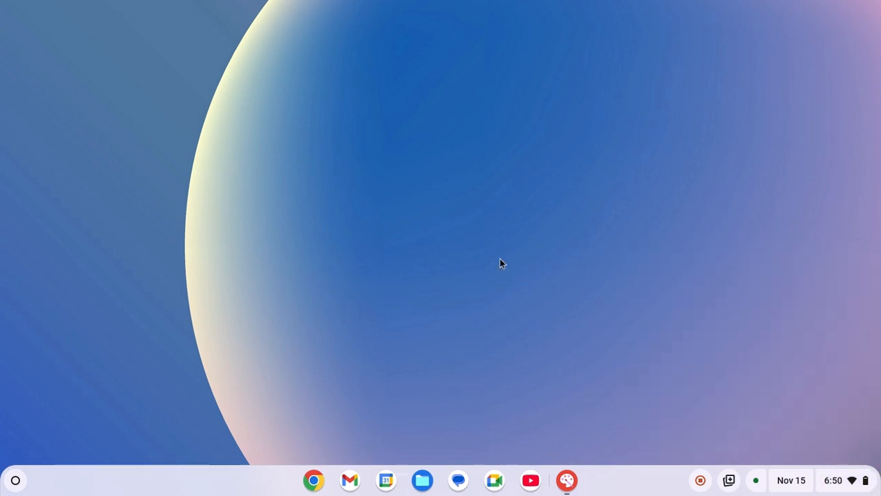
mouse_move(16, 482)
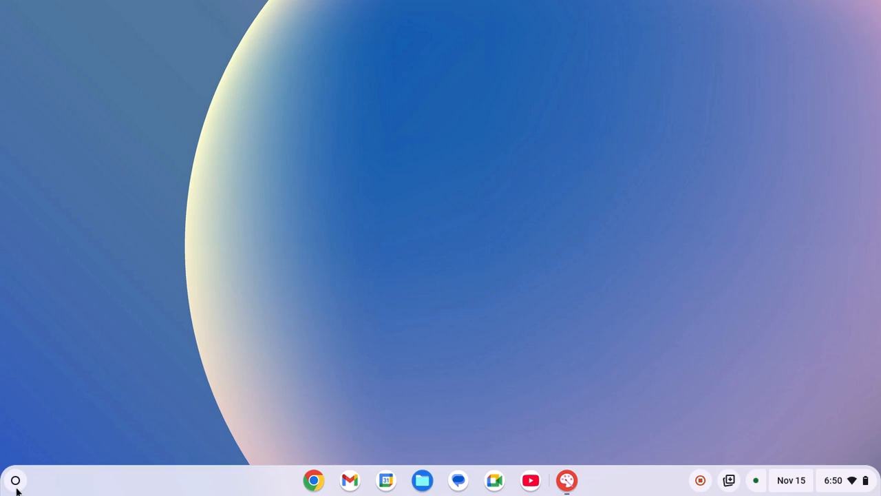
Step: Launch Chrome Canvas from the Launcher onto a blank drawing canvas
click(15, 481)
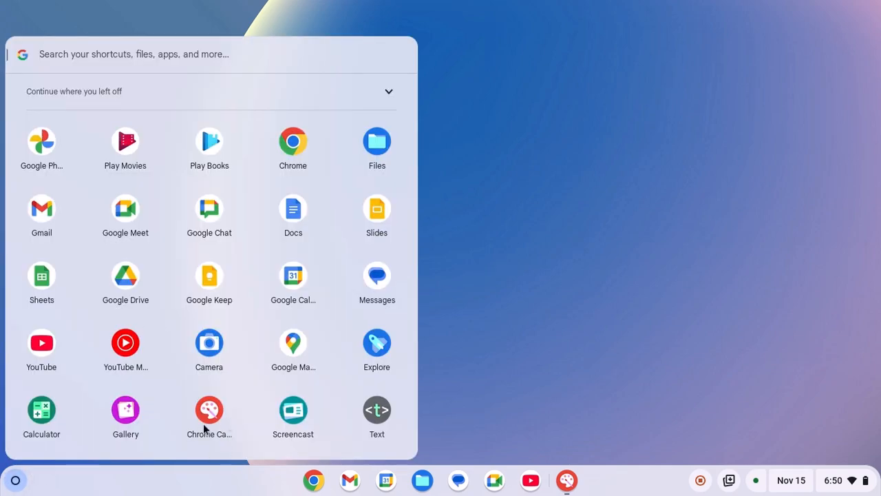
click(209, 410)
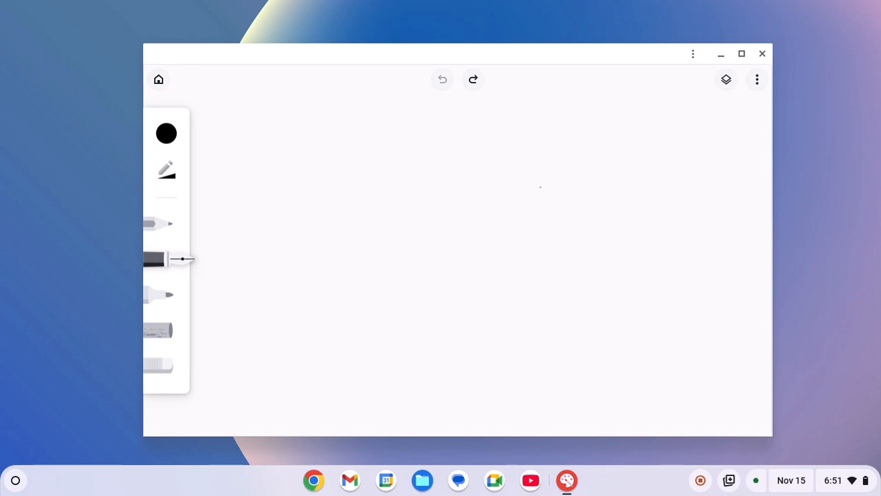
Step: From site info, reach Cookies and site data and manage on-device data for canvas.apps.chrome
click(692, 54)
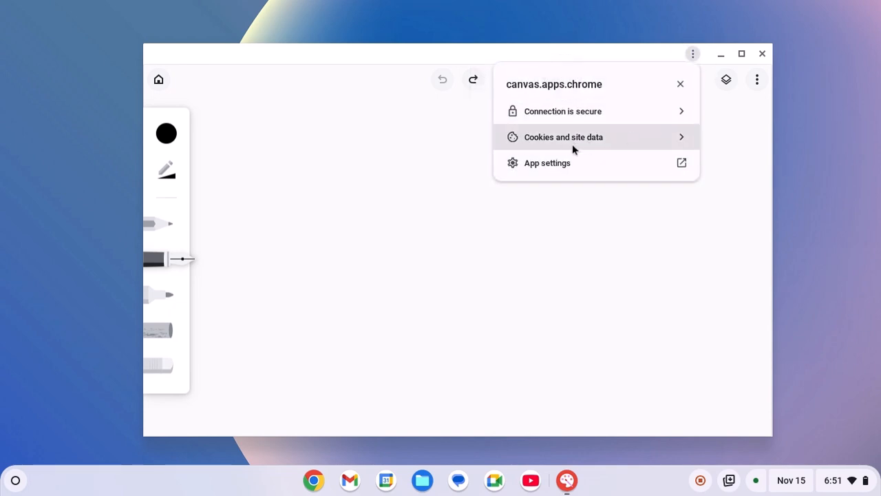
click(563, 136)
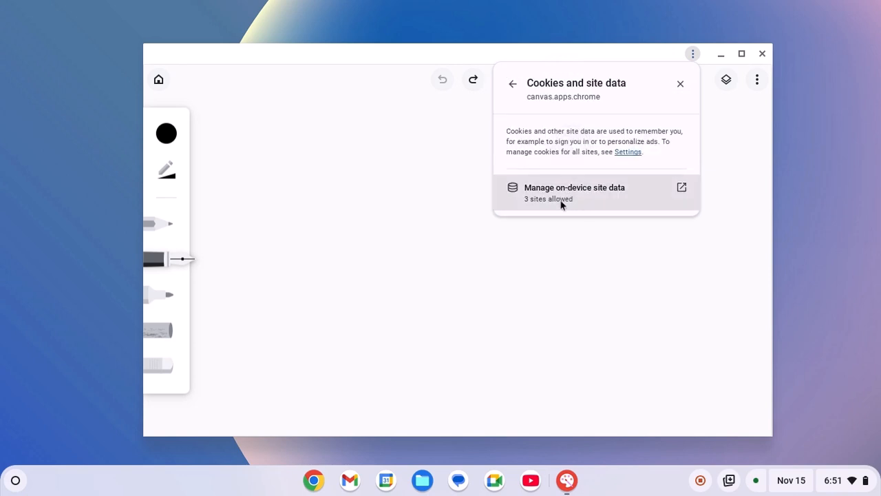
click(574, 187)
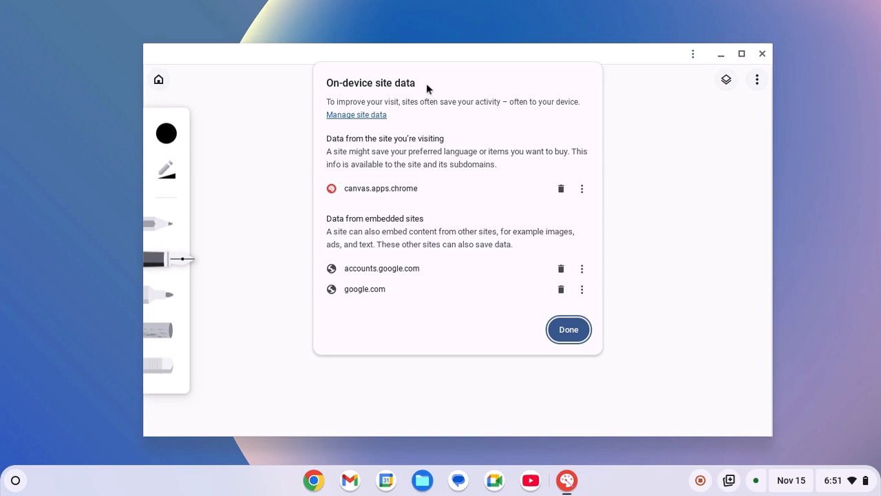
mouse_move(377, 201)
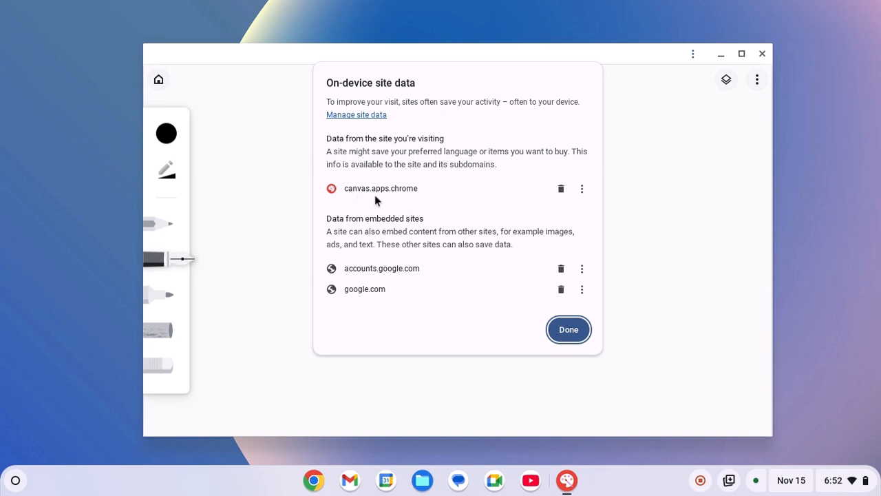
mouse_move(546, 187)
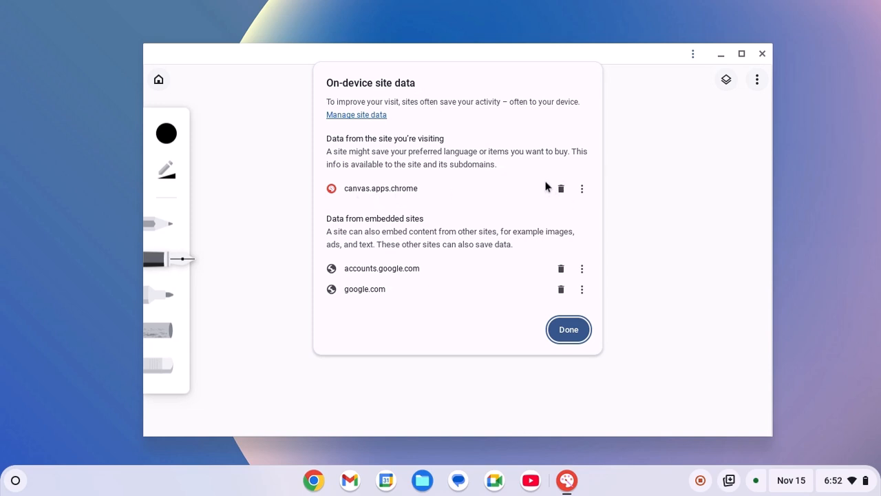
Step: Delete Canvas's stored site data, reload the app and get past the welcome screen
click(561, 187)
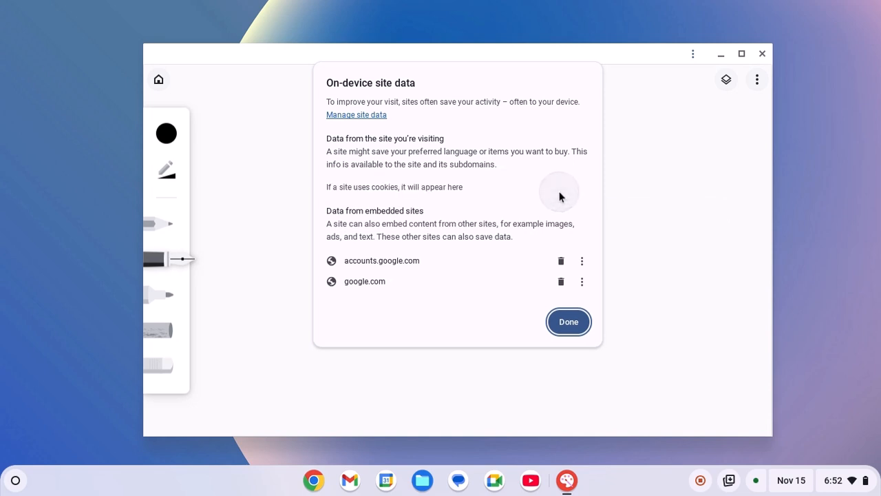
mouse_move(330, 219)
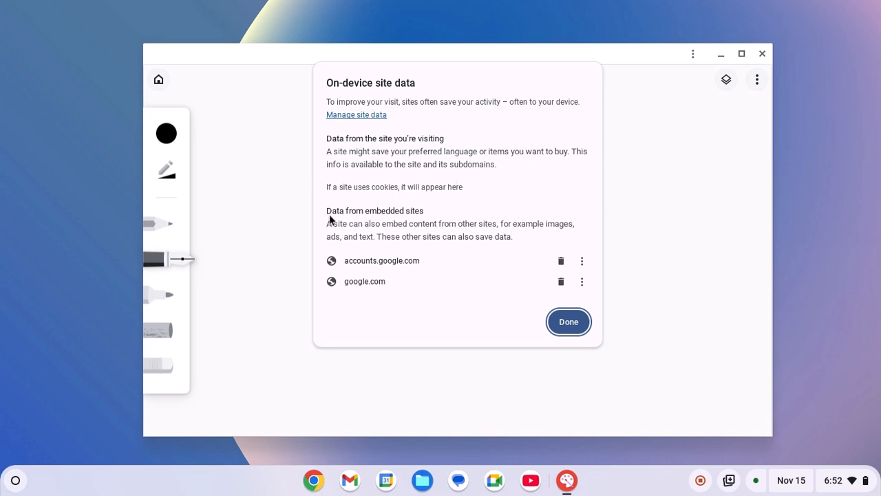
mouse_move(559, 260)
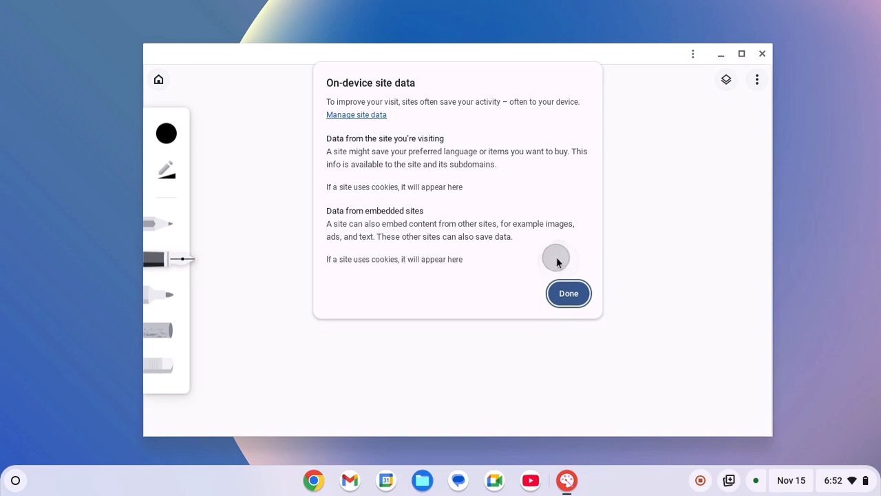
click(568, 293)
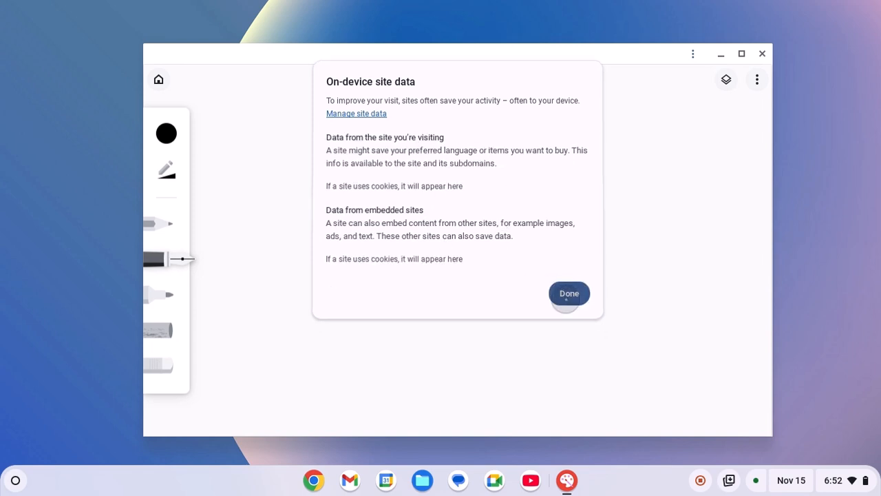
click(568, 294)
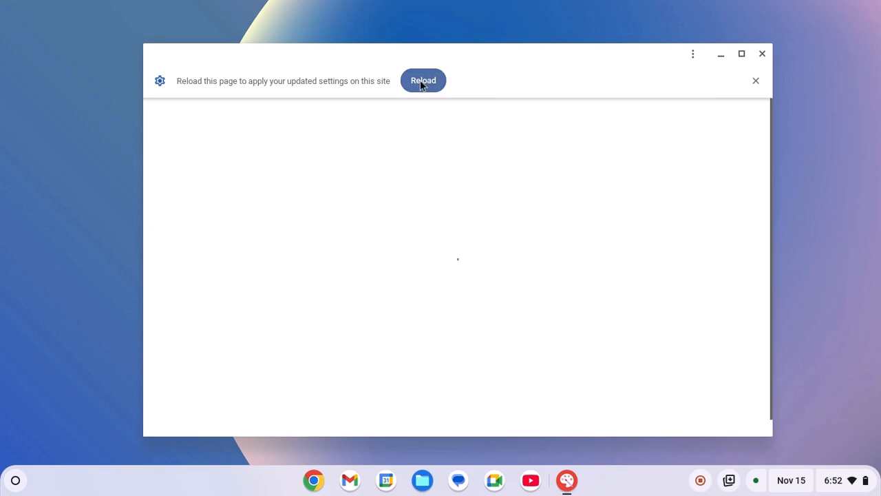
click(423, 80)
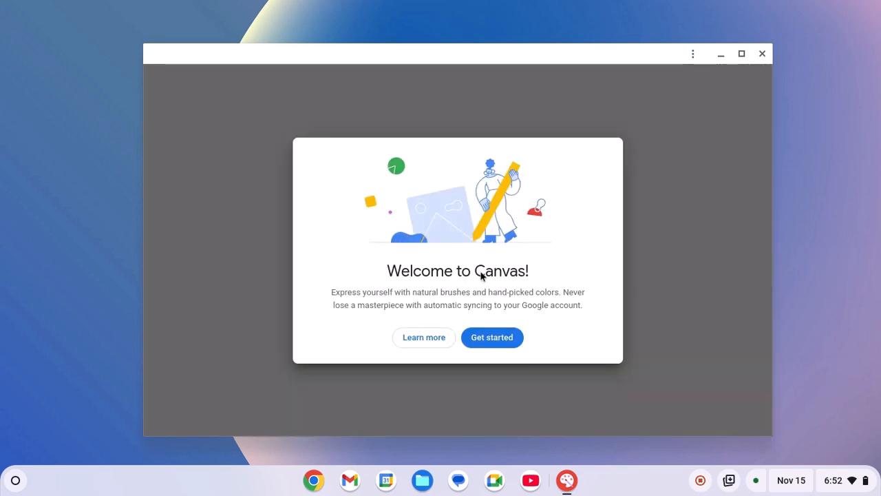
mouse_move(501, 344)
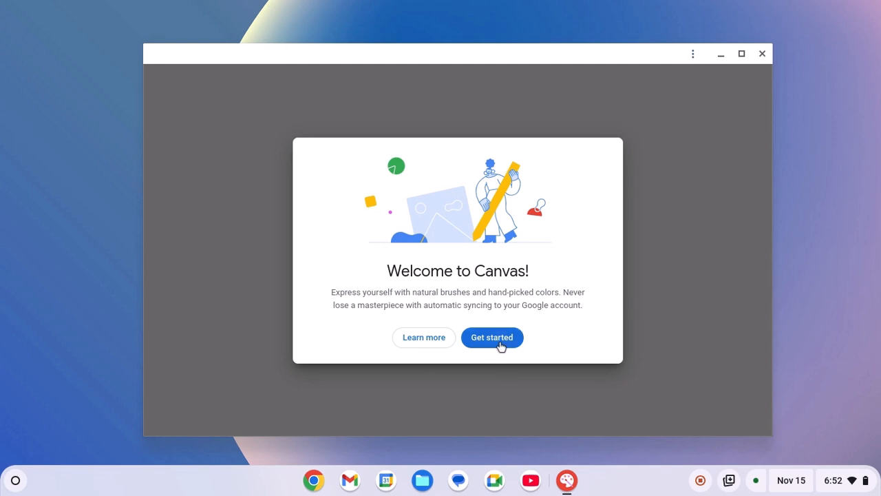
click(492, 337)
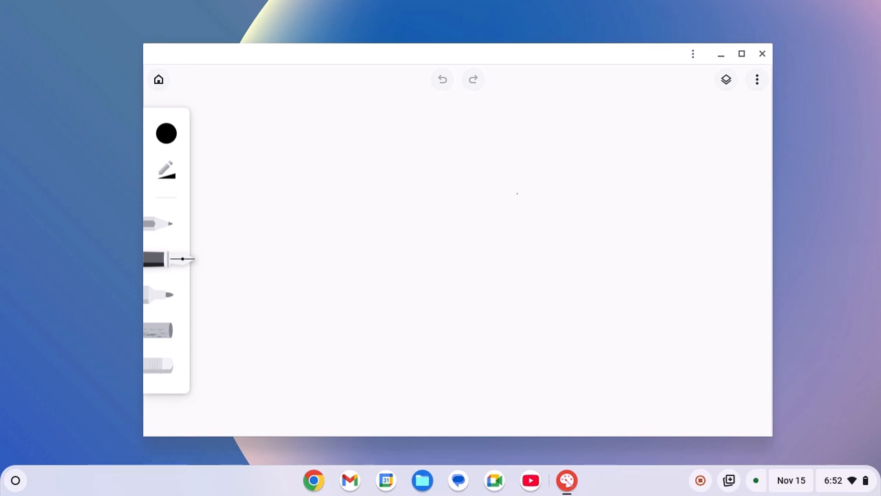
Step: Close Canvas, then uninstall Chrome Canvas from the Launcher with its browsing data deleted
click(762, 54)
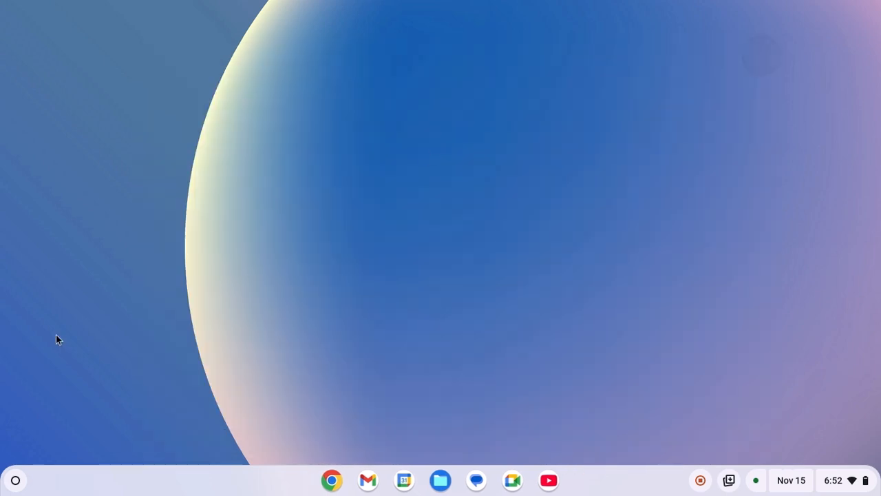
click(15, 481)
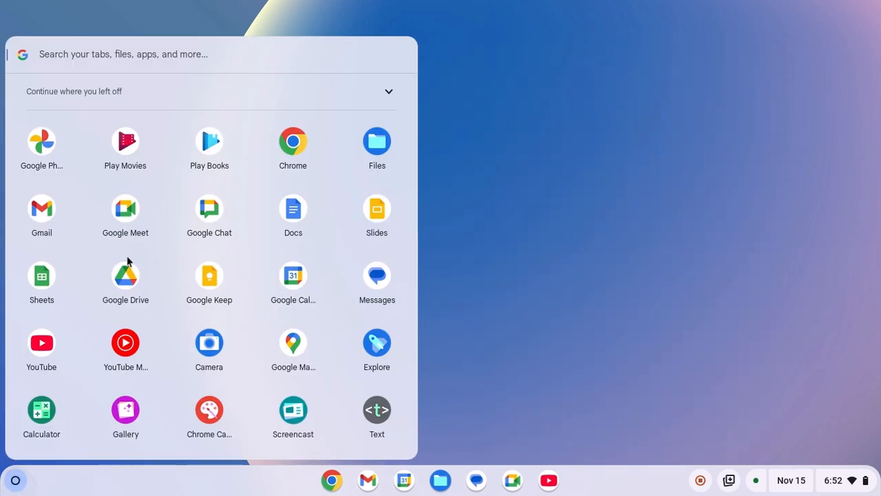
scroll(down, 3)
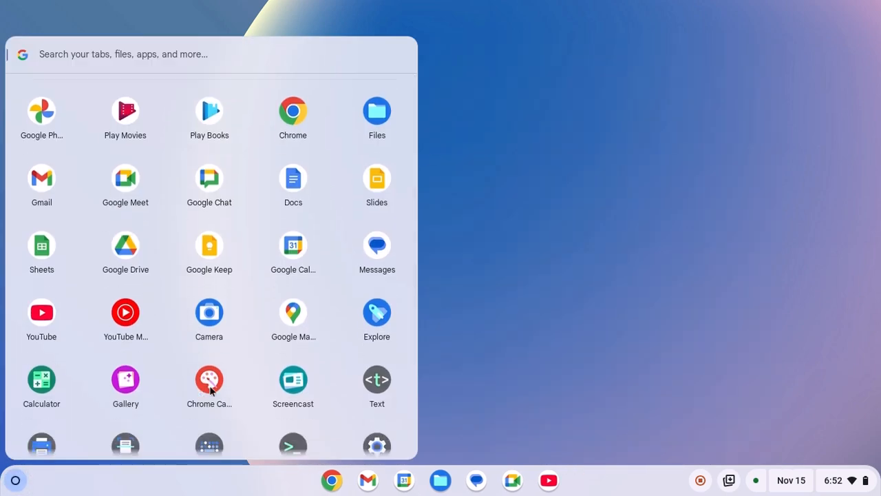
right_click(209, 378)
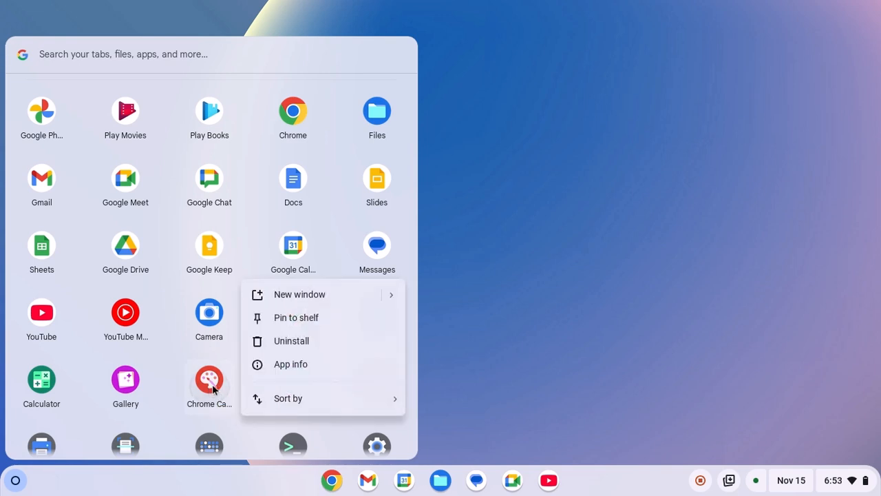
click(291, 341)
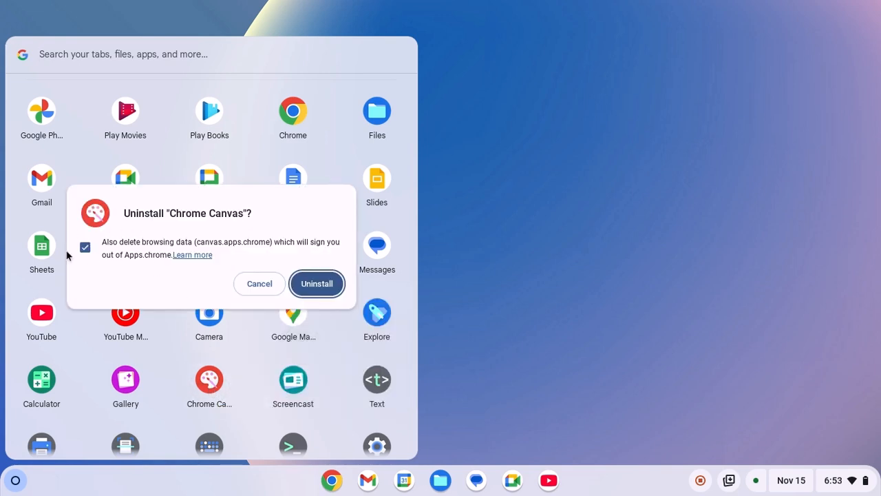
mouse_move(165, 256)
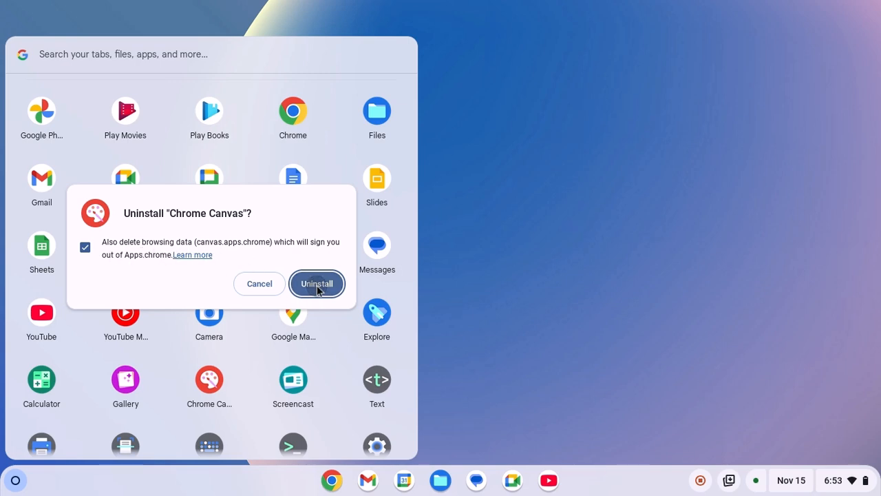
click(317, 284)
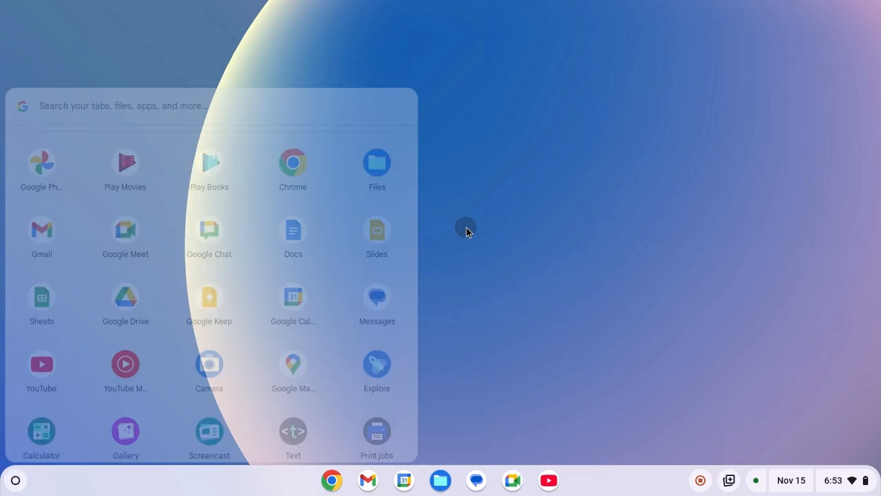
Step: Launch Chrome on canvas.apps.chrome and start the Install app offer from the address bar
click(333, 479)
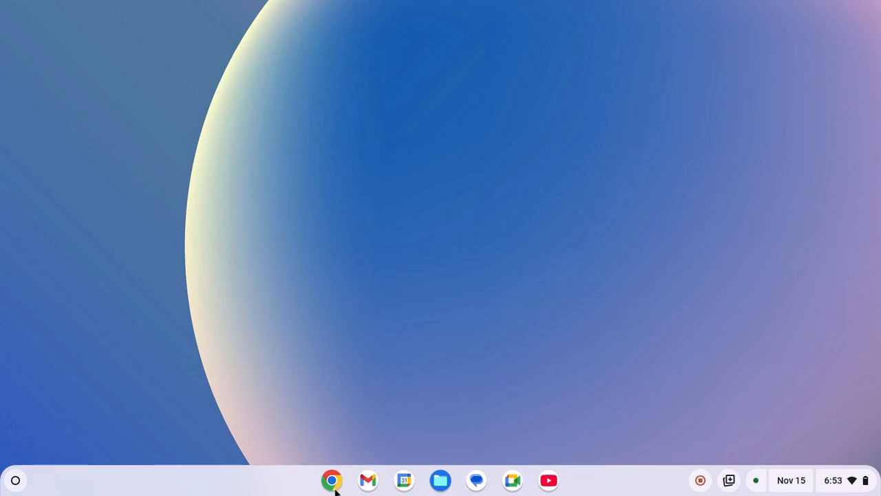
click(331, 479)
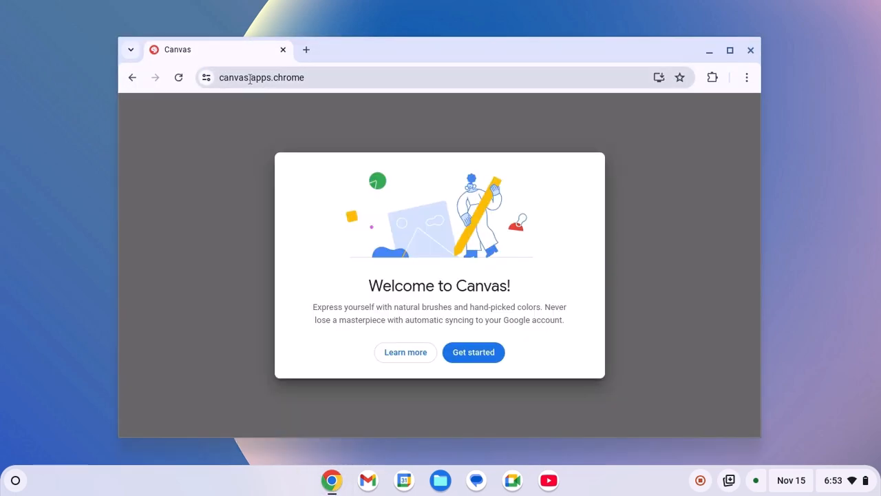
mouse_move(358, 74)
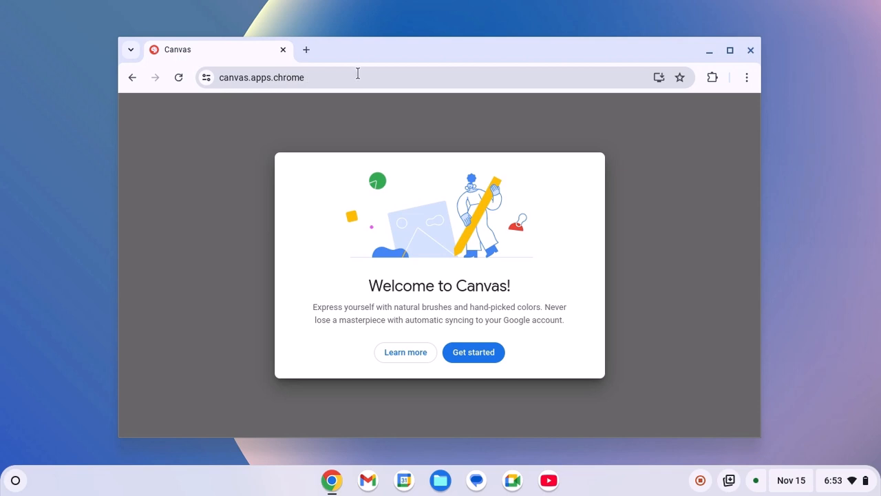
mouse_move(354, 75)
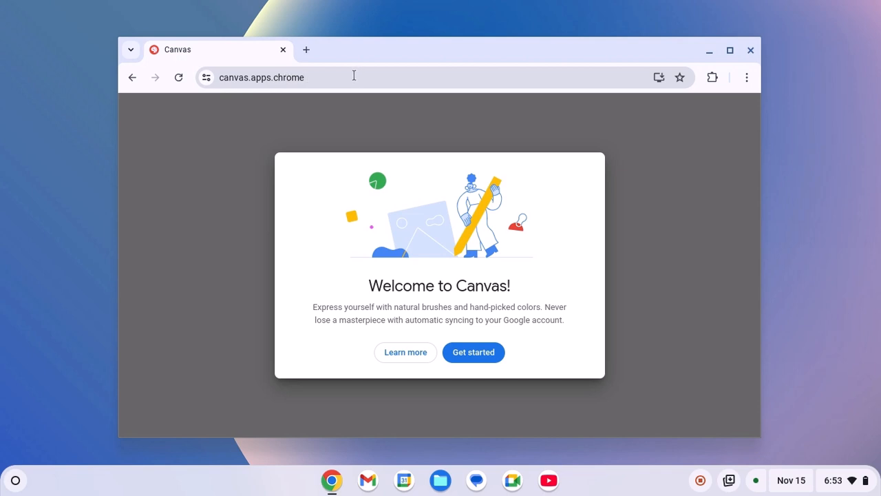
mouse_move(586, 72)
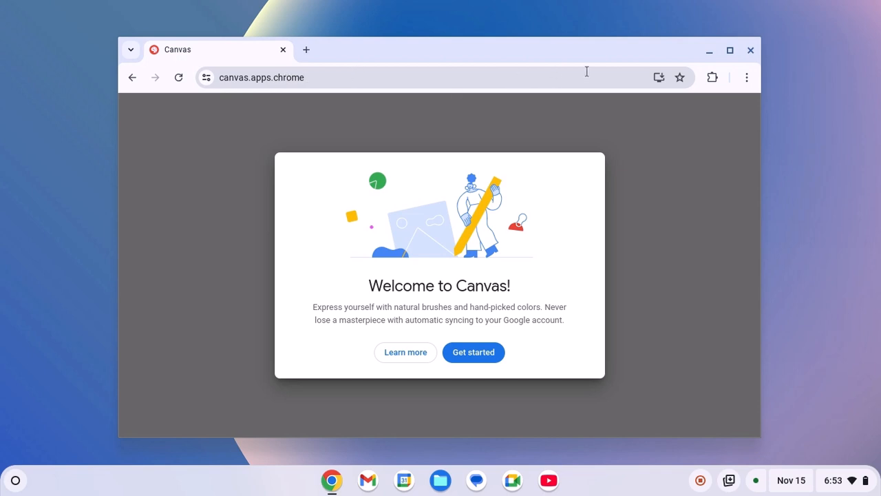
mouse_move(680, 97)
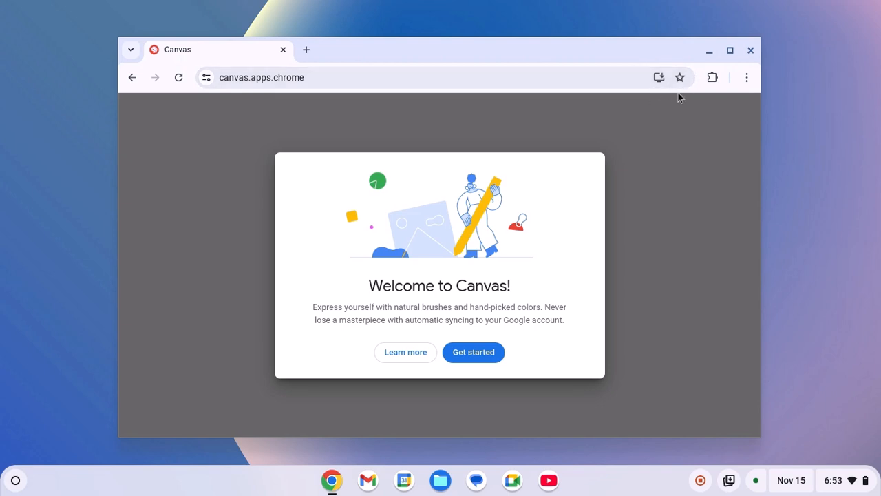
click(658, 77)
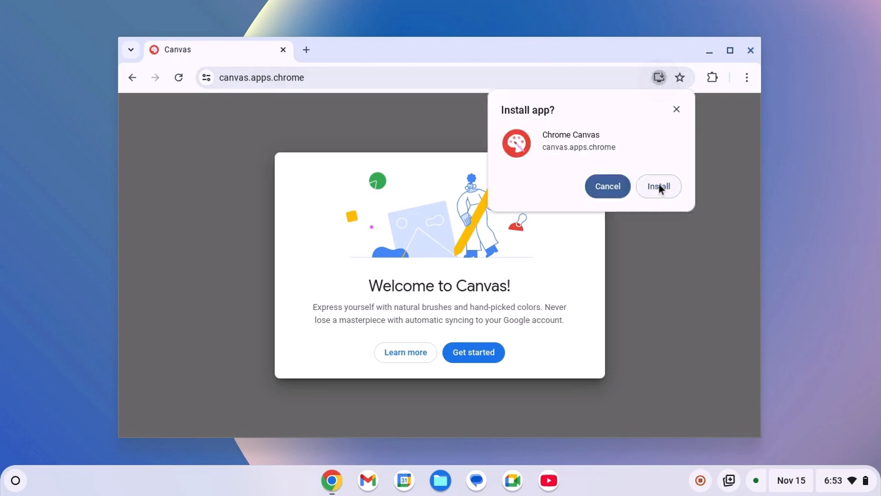
Step: Confirm installing Chrome Canvas, pass the welcome screen and start a new blank drawing
click(658, 186)
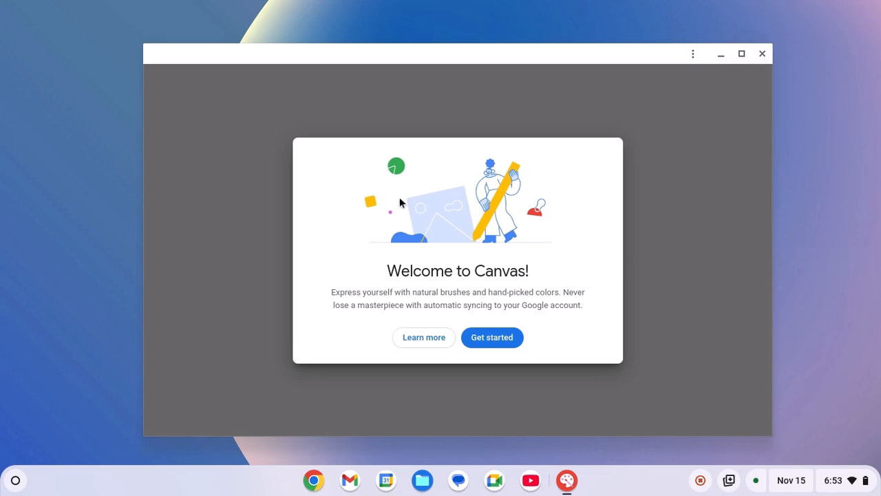
mouse_move(487, 326)
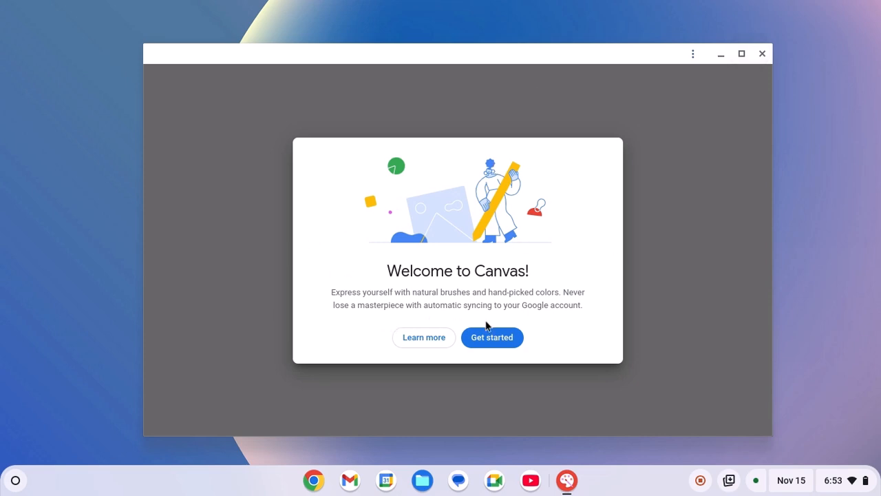
mouse_move(570, 179)
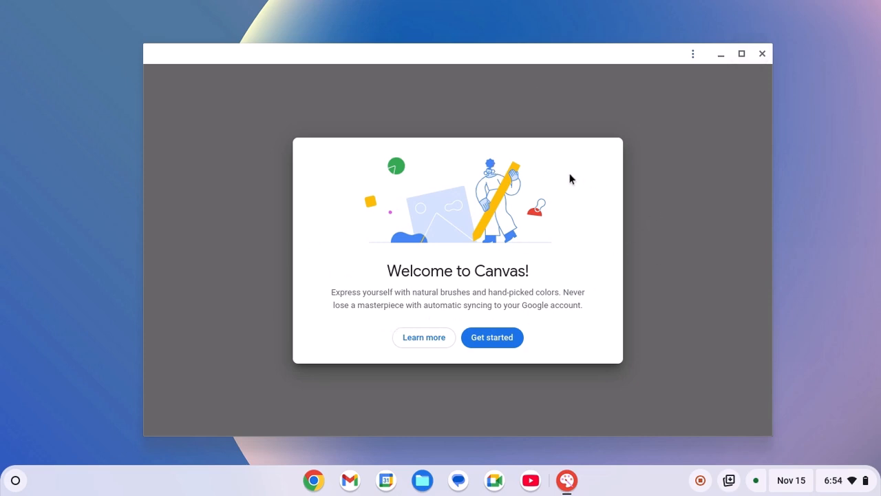
click(492, 338)
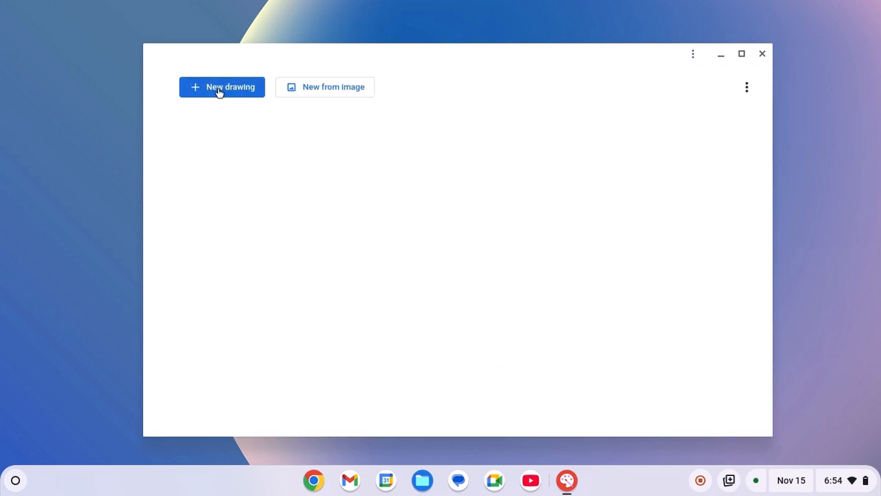
click(221, 87)
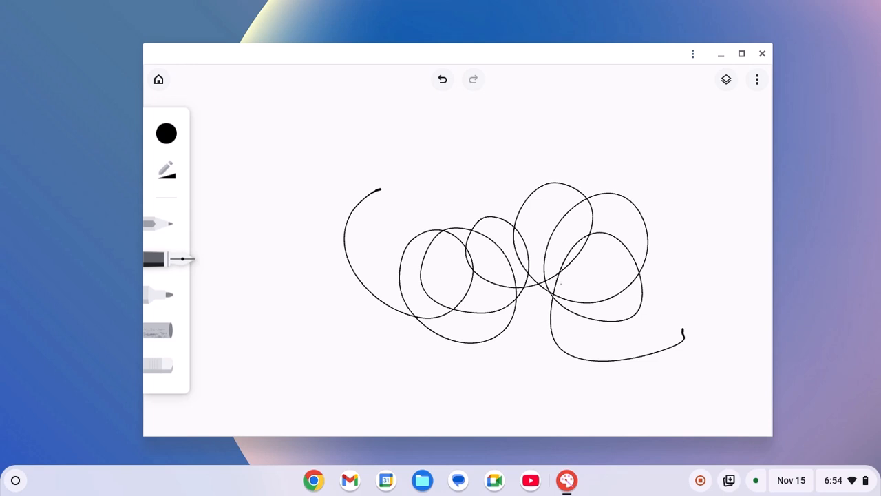
mouse_move(720, 56)
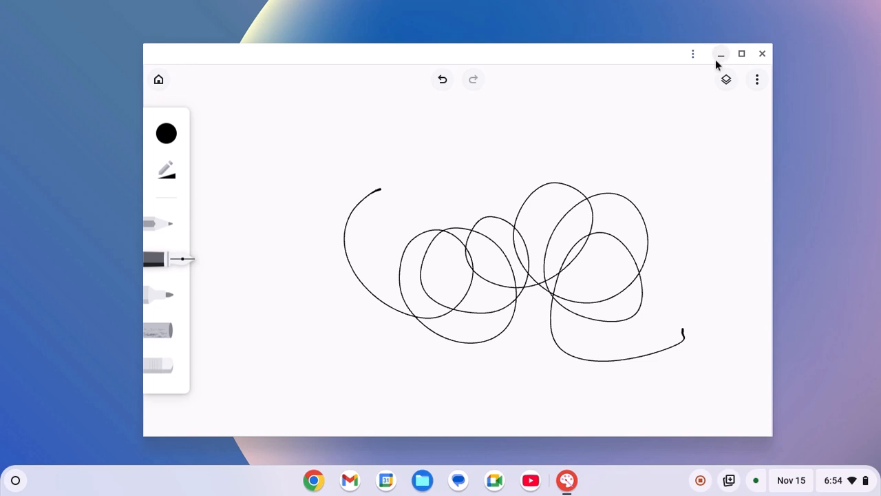